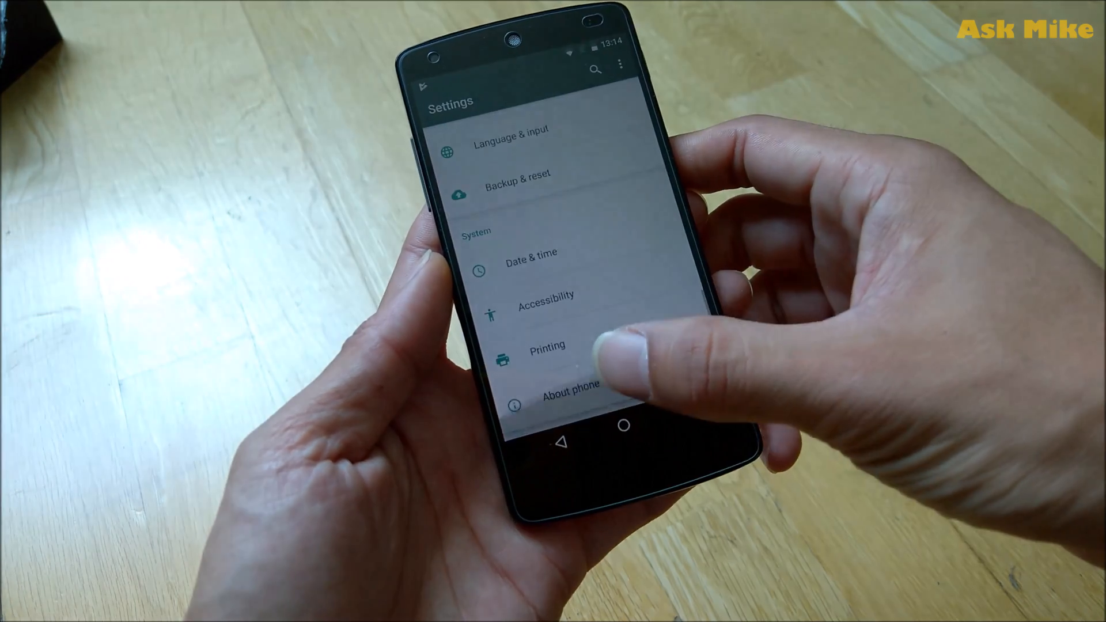
- Open About phone from the Android Settings list
click(569, 392)
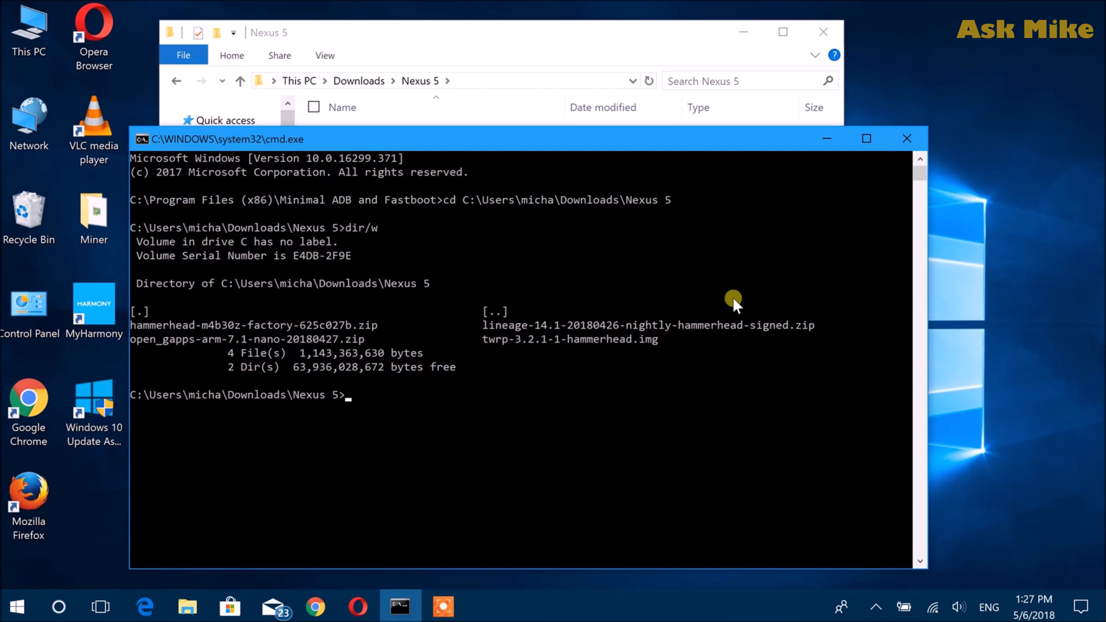
- Run adb devices twice, until the Nexus 5 shows as an authorised device
text(adb)
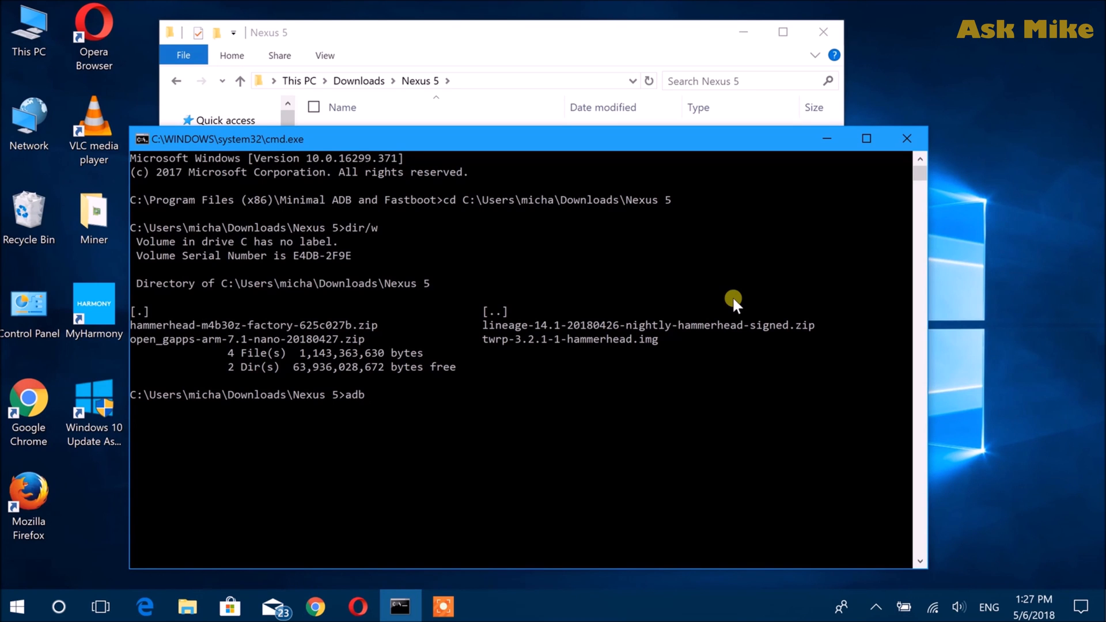
text(devices)
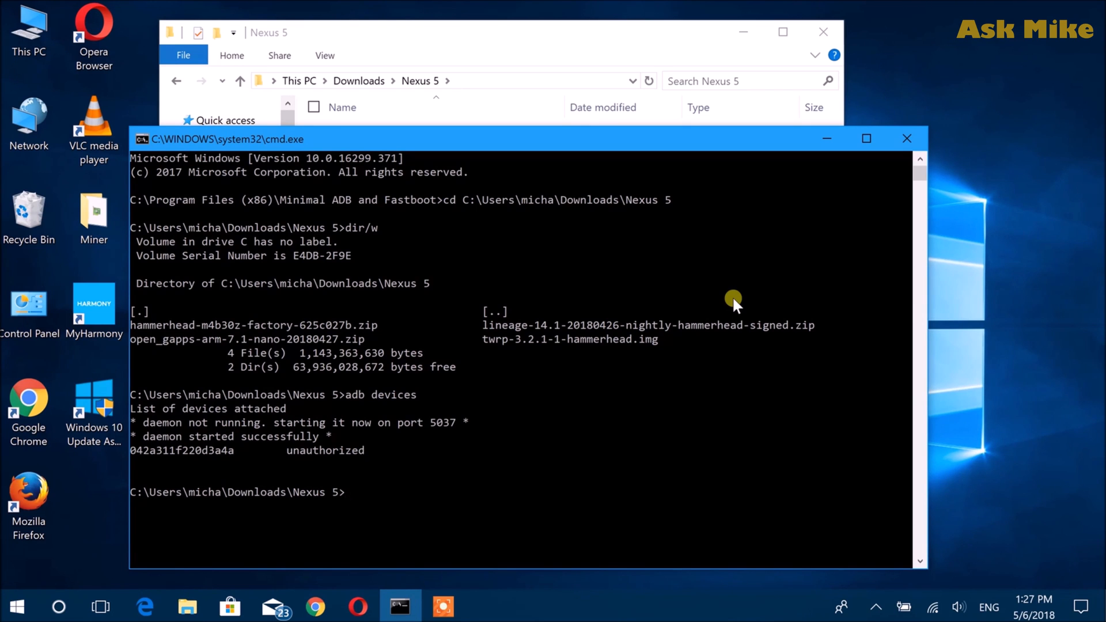
text(a)
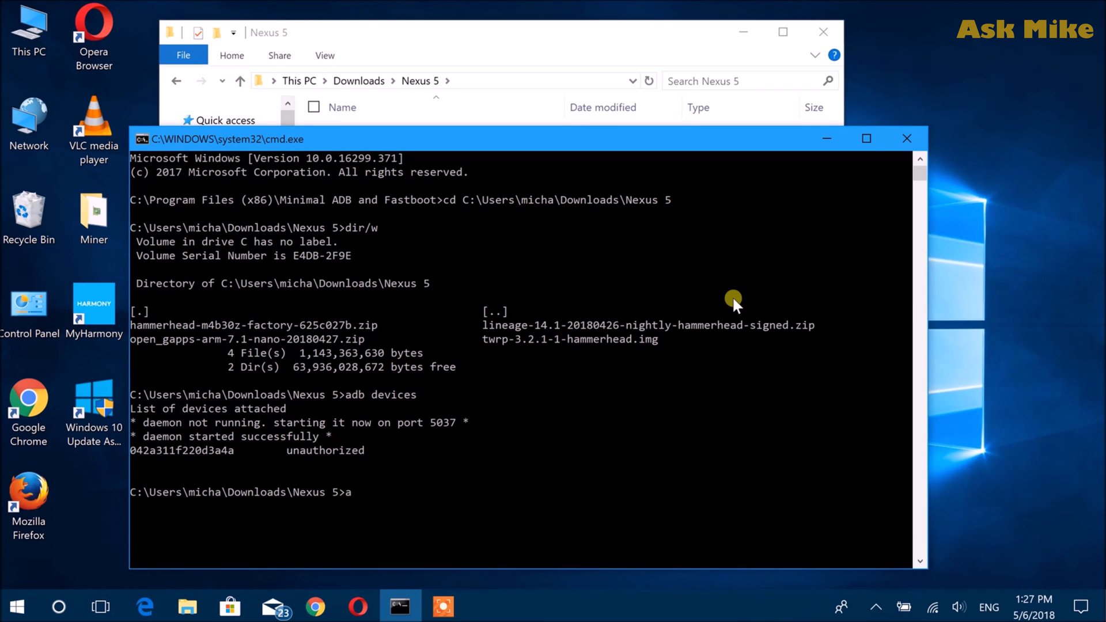
text(db devices)
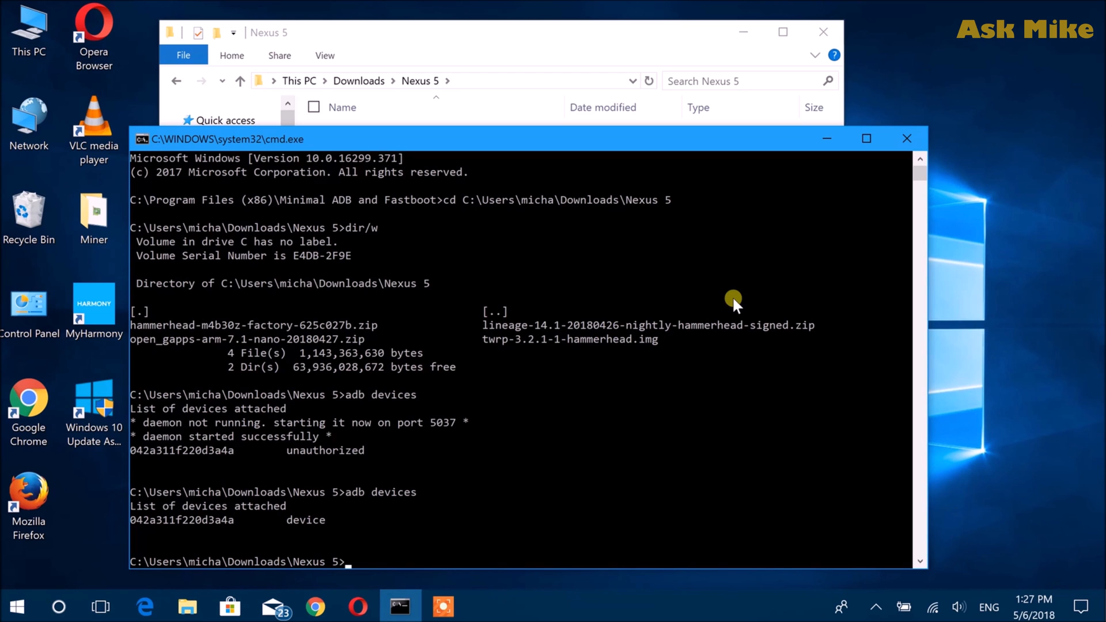
mouse_move(567, 78)
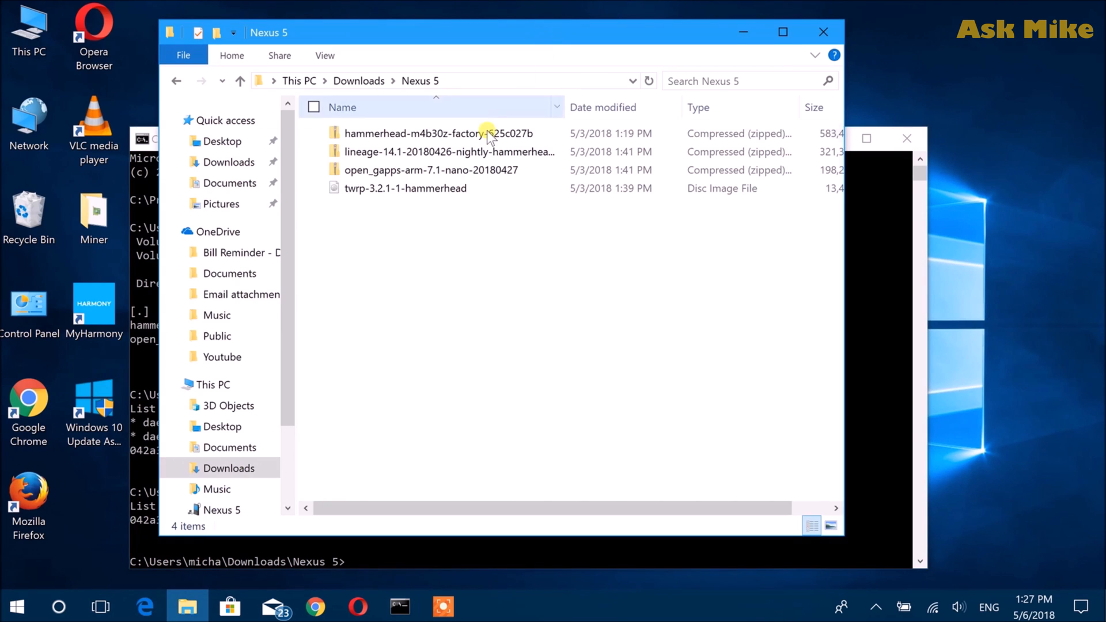
mouse_move(509, 131)
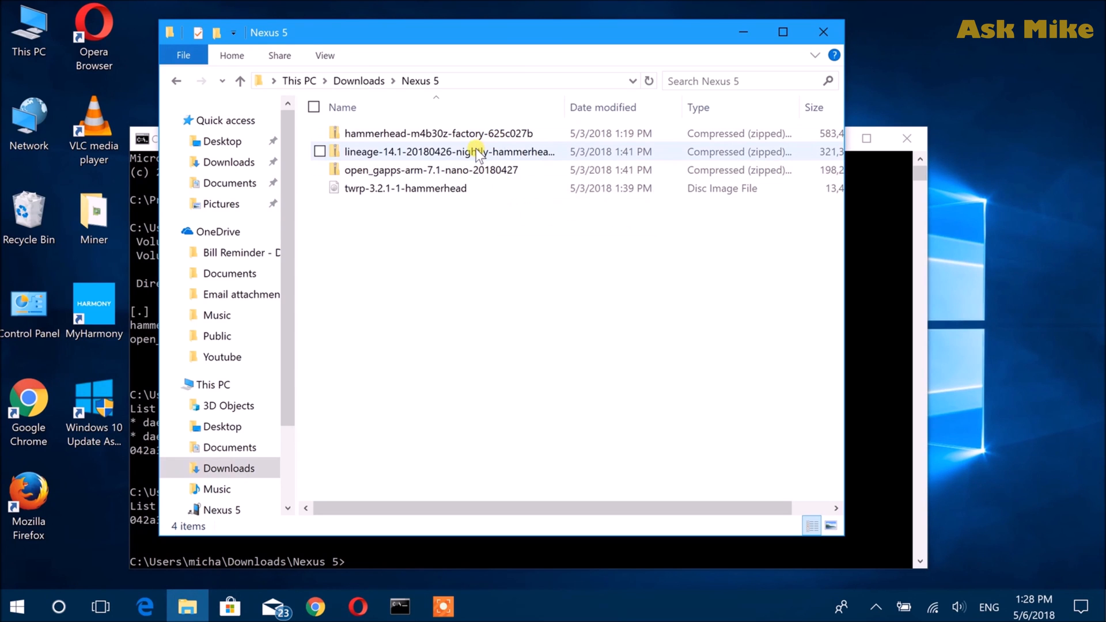
mouse_move(481, 156)
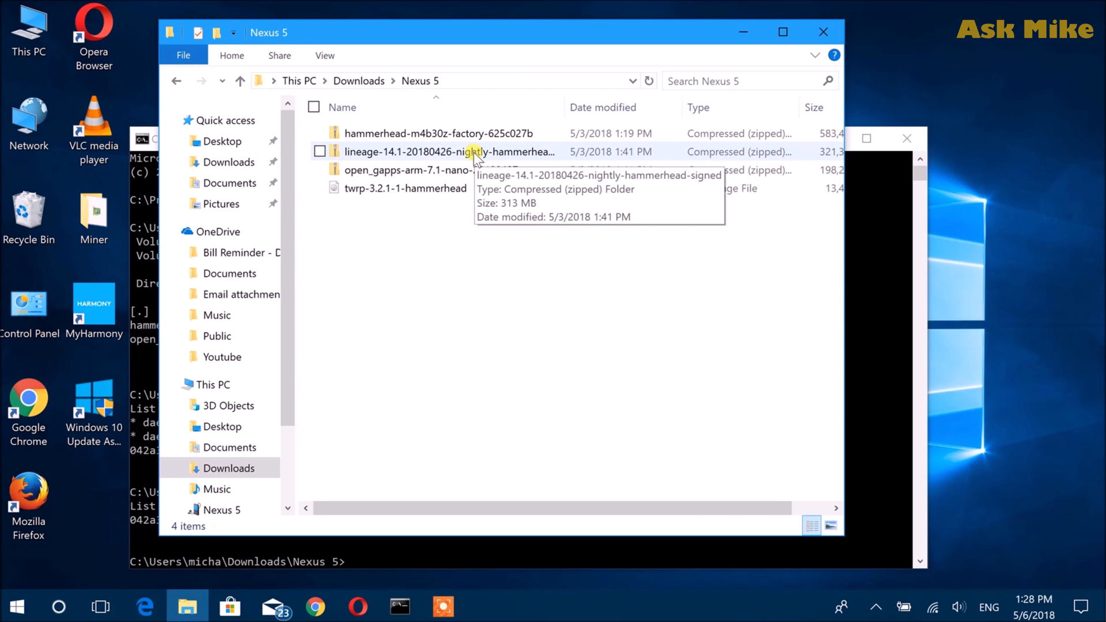
mouse_move(456, 148)
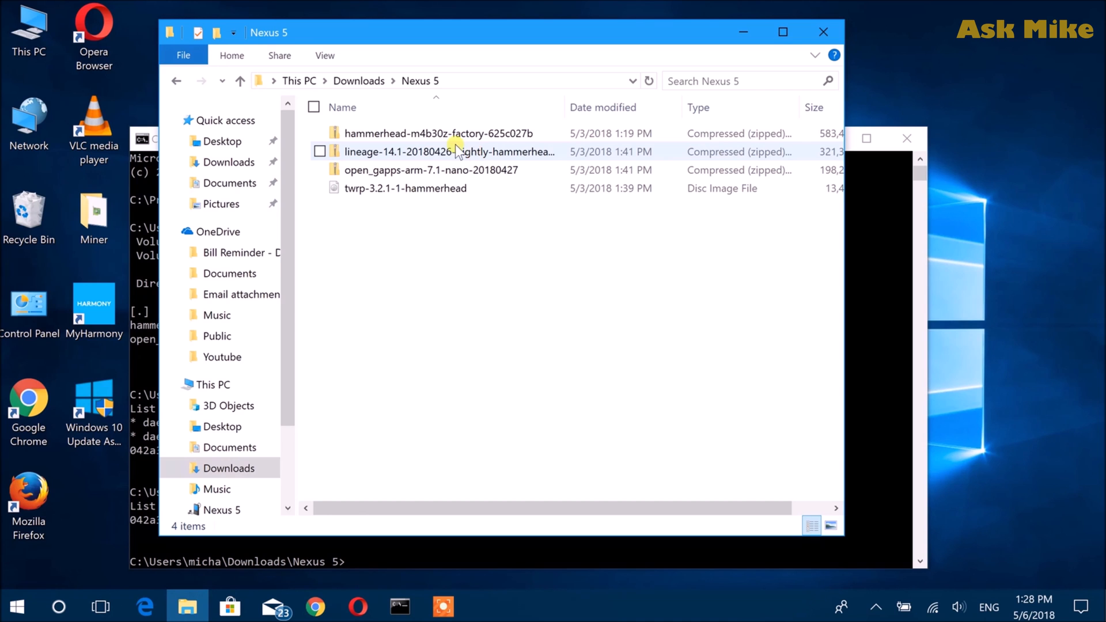
- Select the LineageOS zip and bring up its context menu to copy it
click(320, 151)
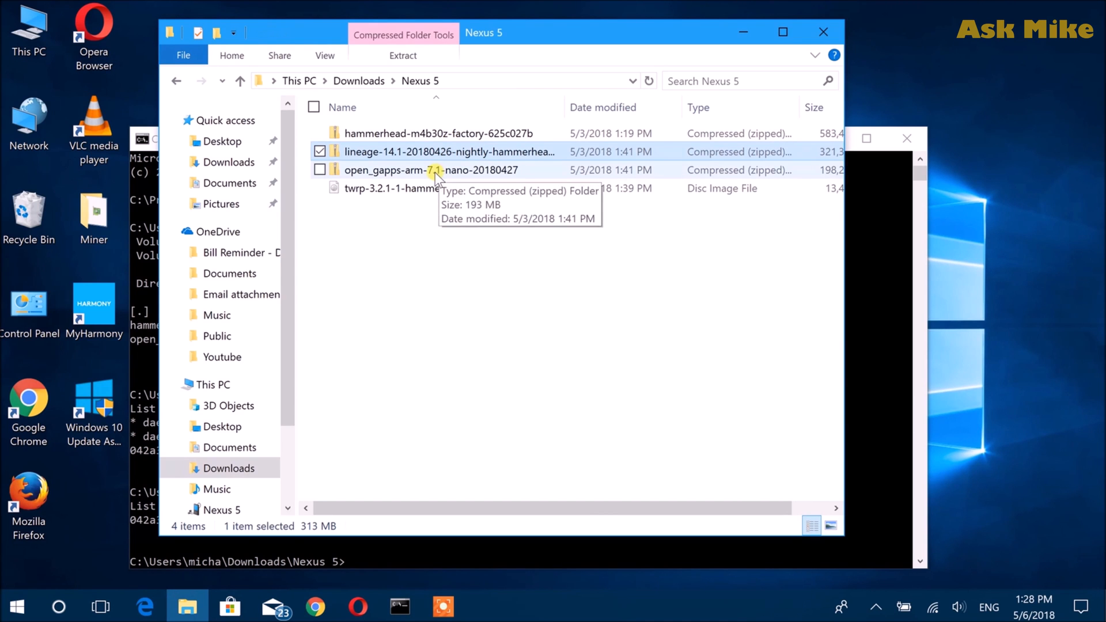
right_click(436, 170)
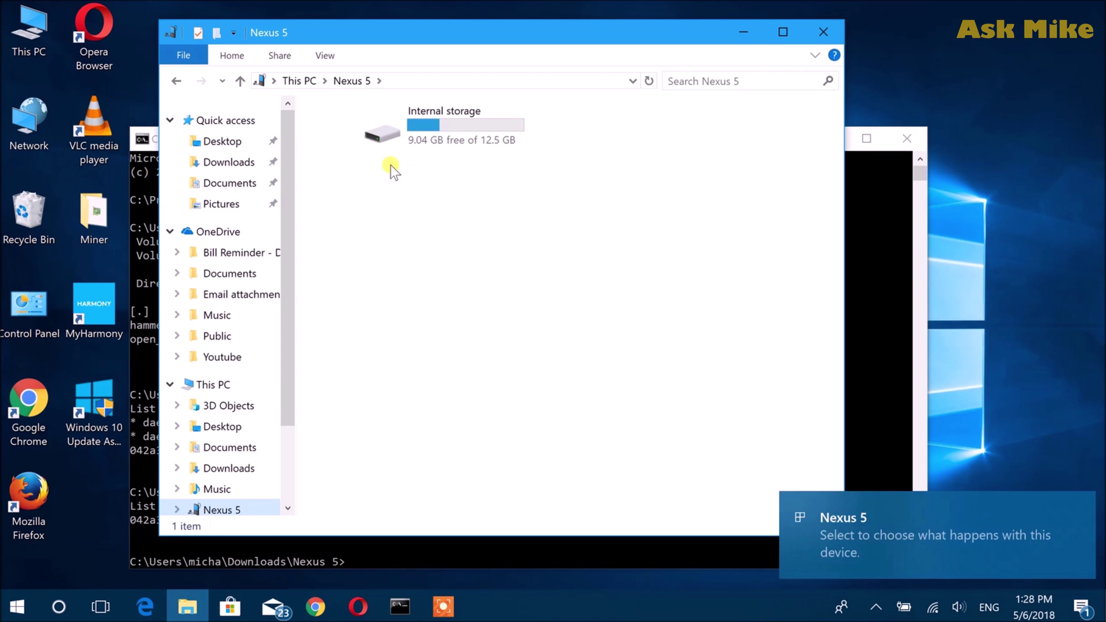
- Paste the LineageOS zip into Nexus 5 internal storage, then recheck adb devices
double_click(382, 133)
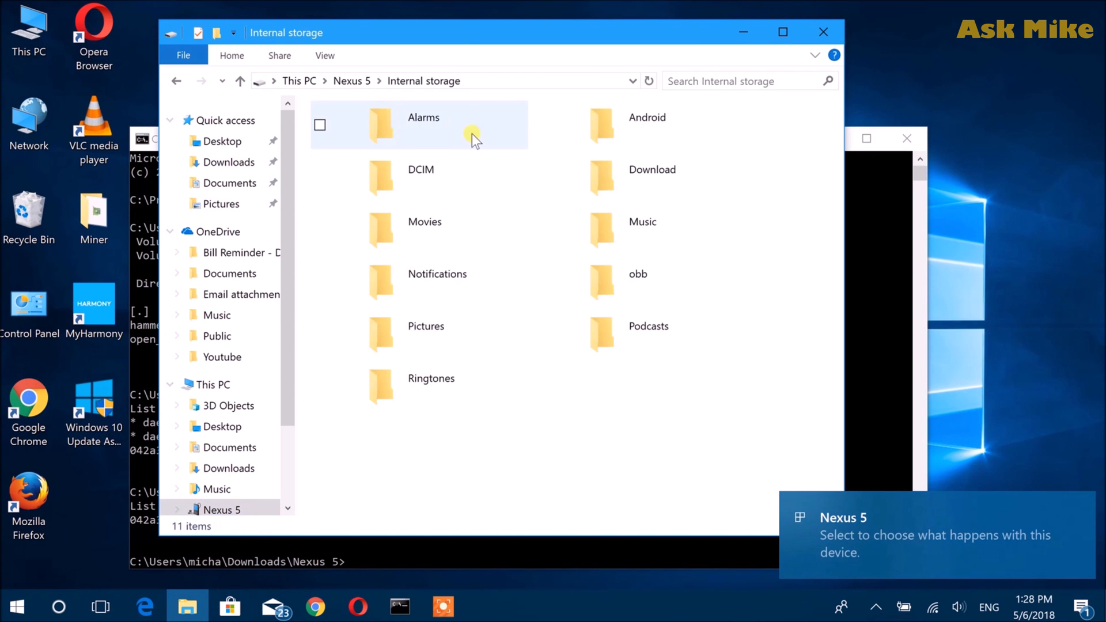
right_click(562, 433)
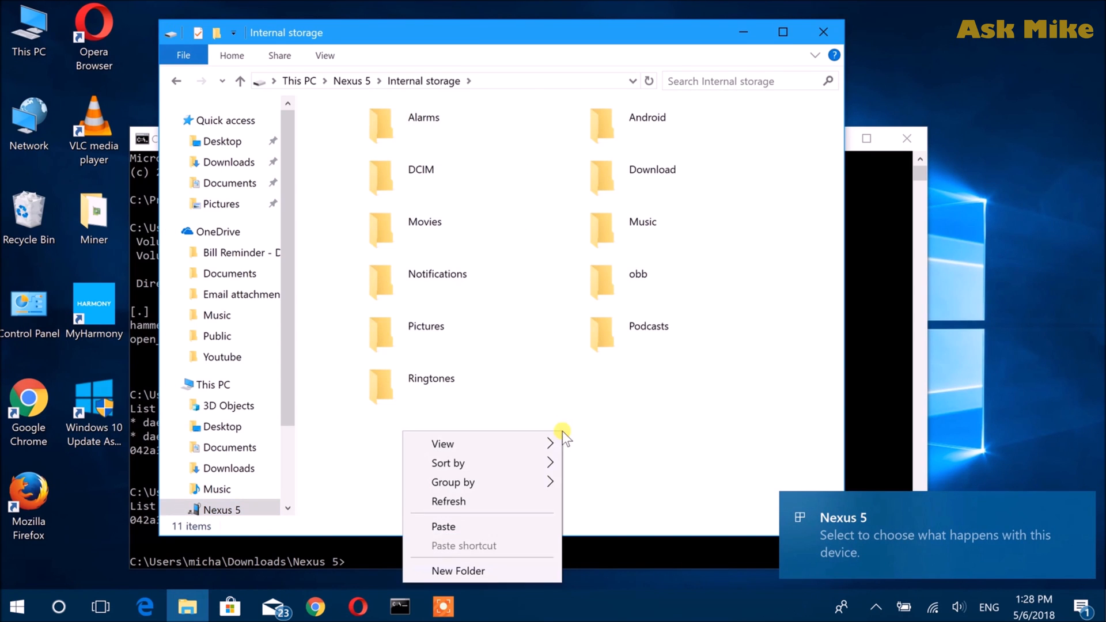
click(525, 525)
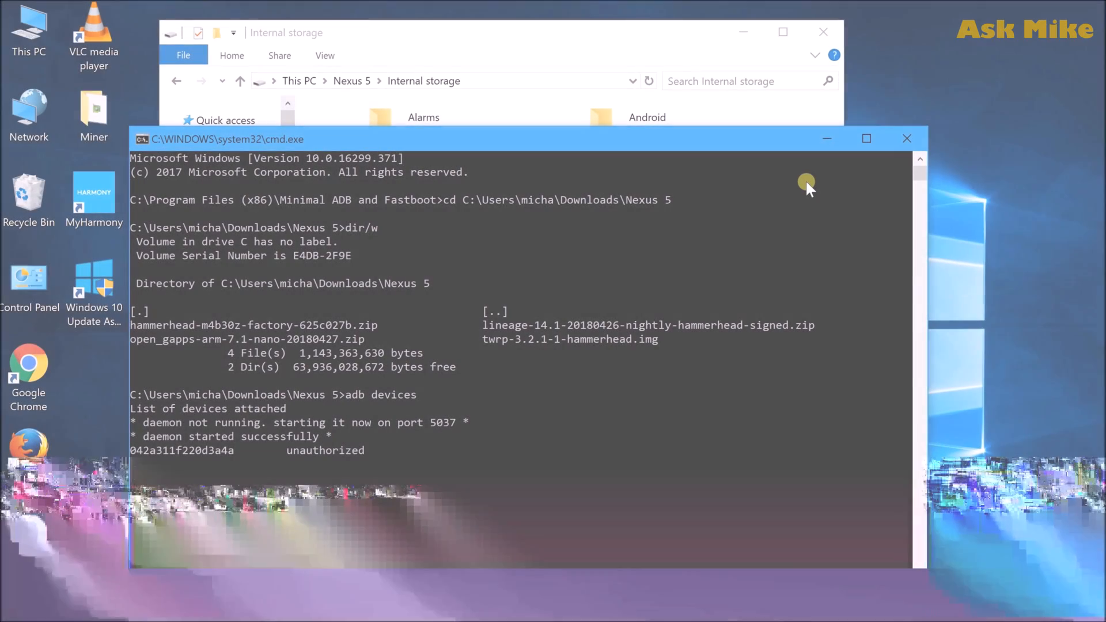
text(adb devices)
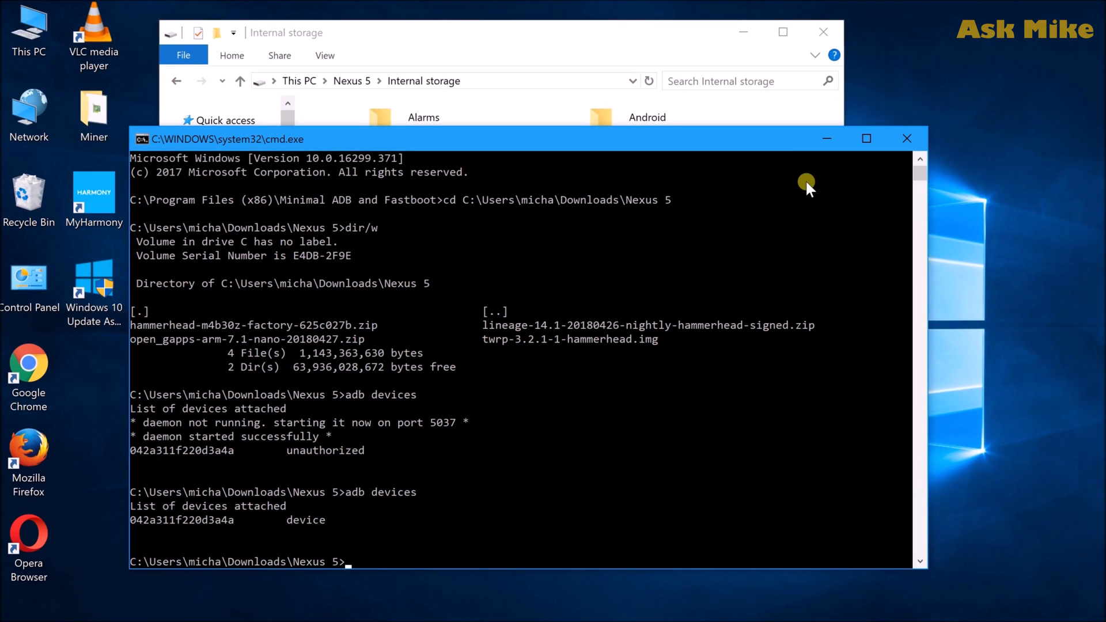